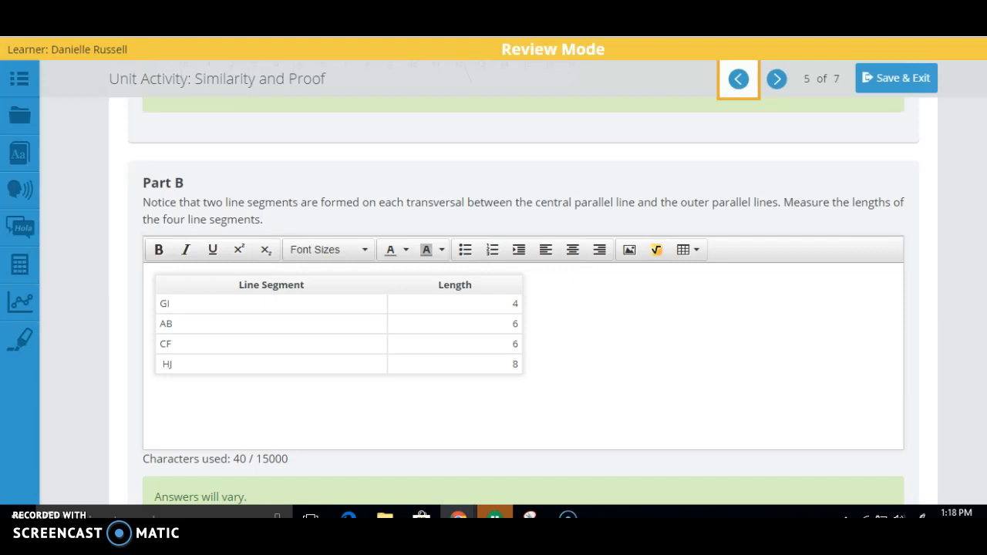
mouse_move(229, 274)
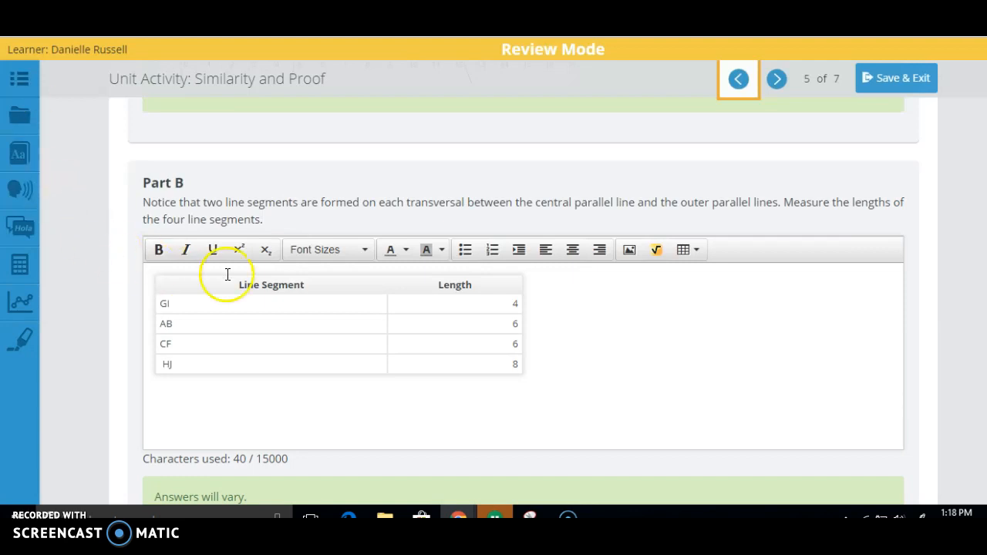
mouse_move(483, 353)
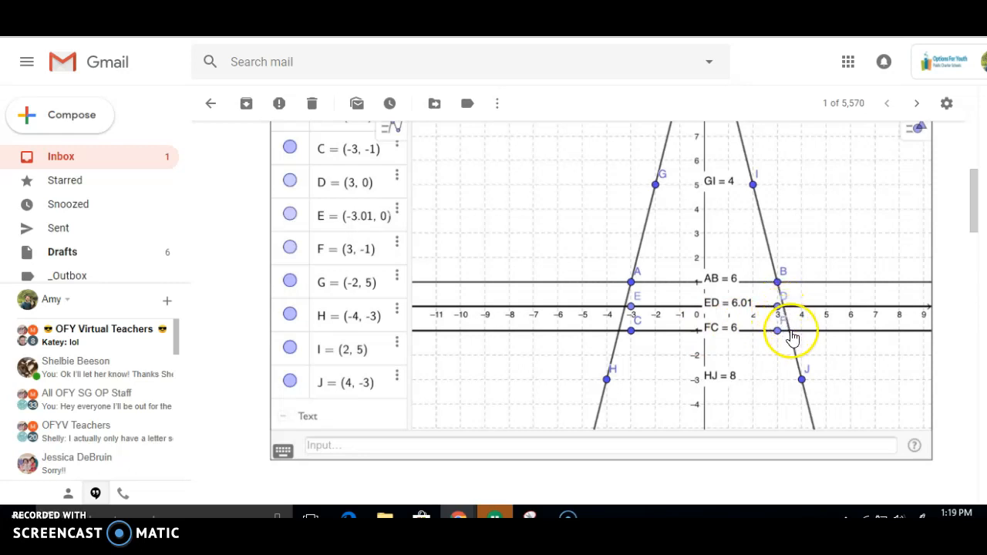
mouse_move(792, 338)
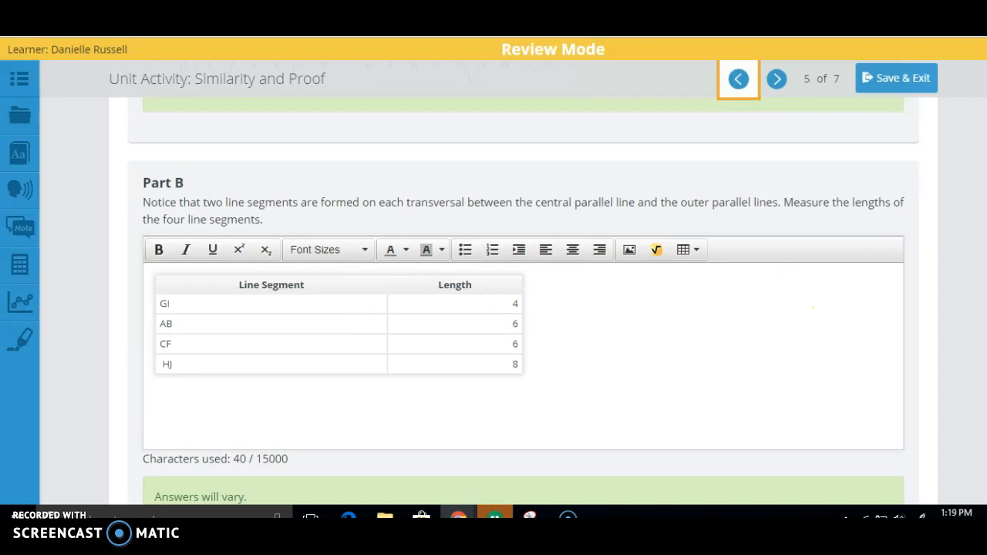
Step: Scroll past Part D and advance to page 6 of 7 with Part G and Question 3
scroll("down", 3)
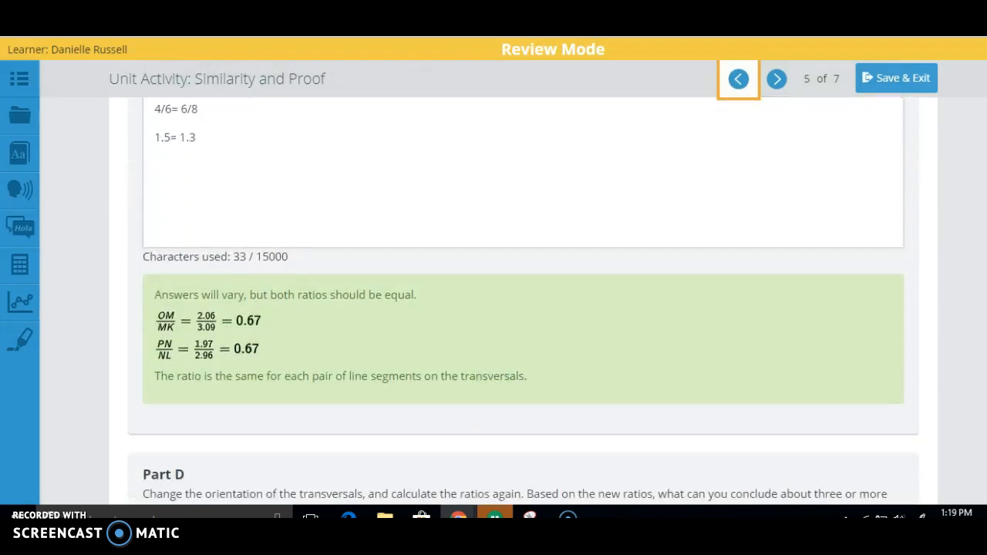
scroll("down", 3)
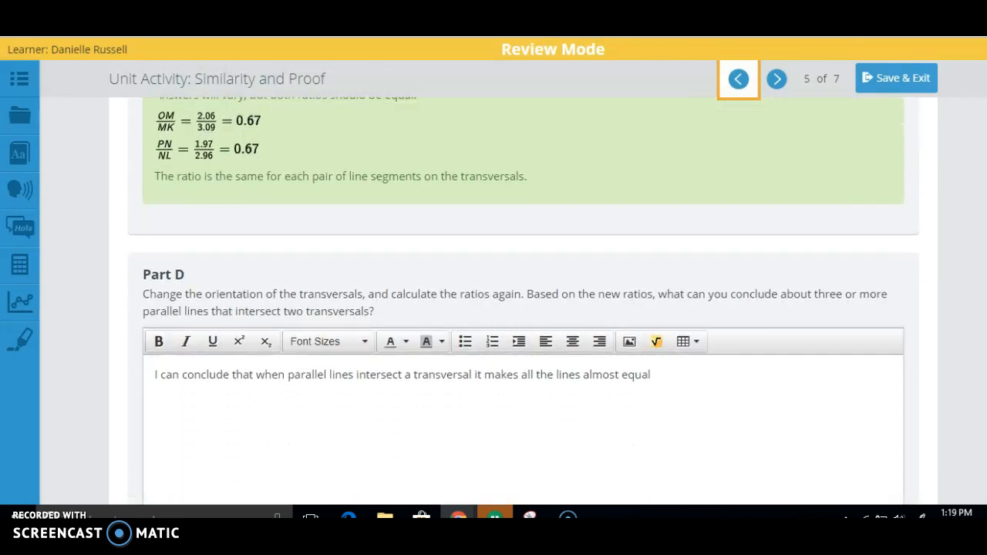
mouse_move(777, 78)
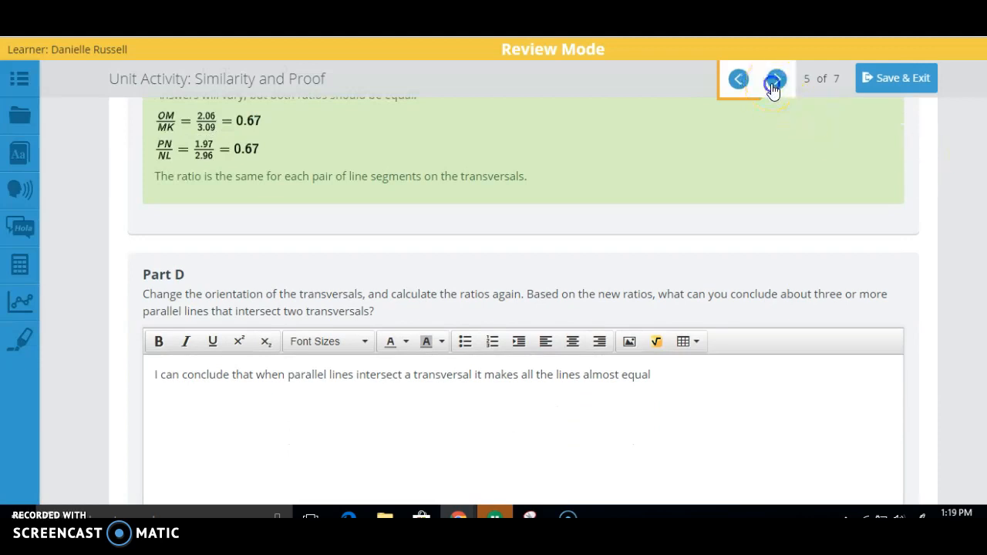
left_click(775, 78)
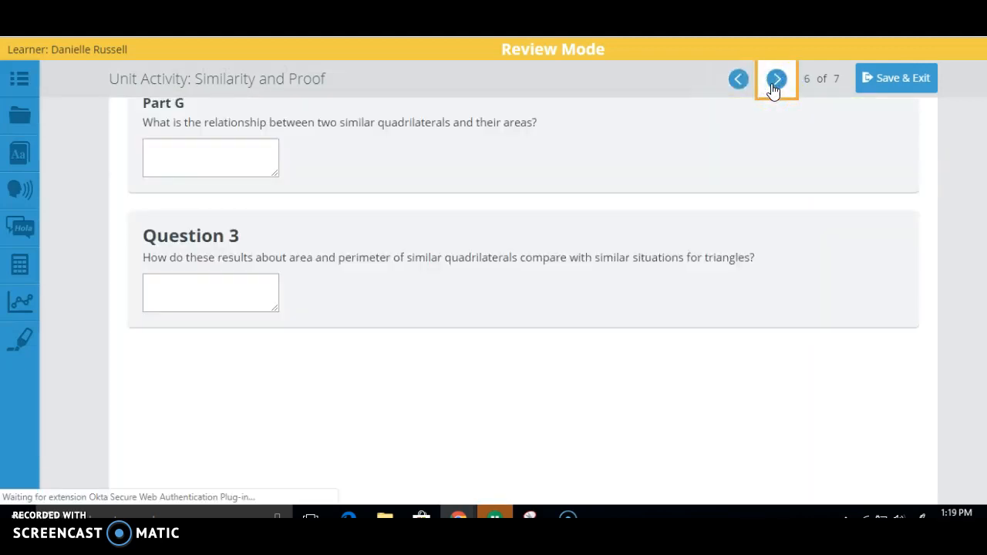
Step: Review the -0.5 dilation answers and launch the 'A3 Perimeter of Similar Quadrilaterals' GeoGebra applet
left_click(775, 79)
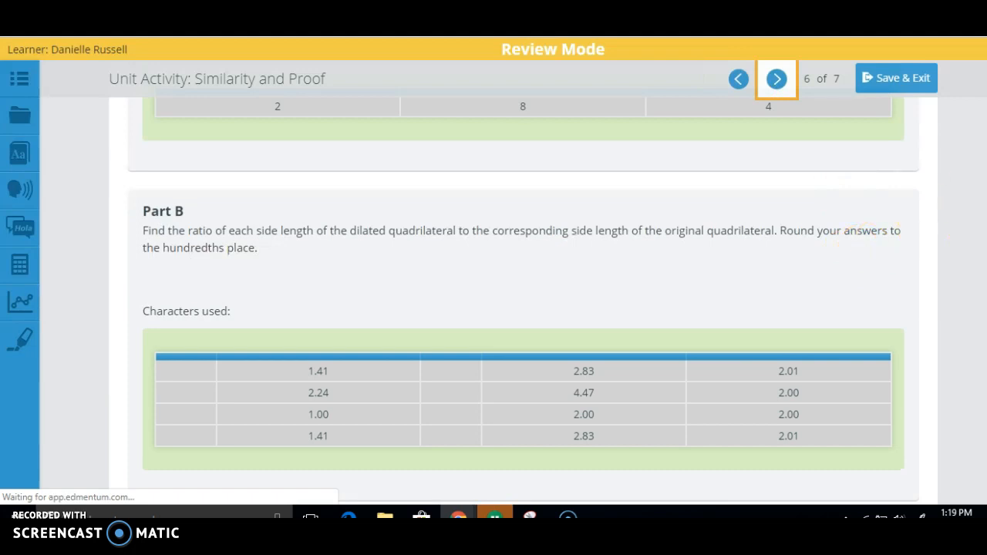
scroll("up", 3)
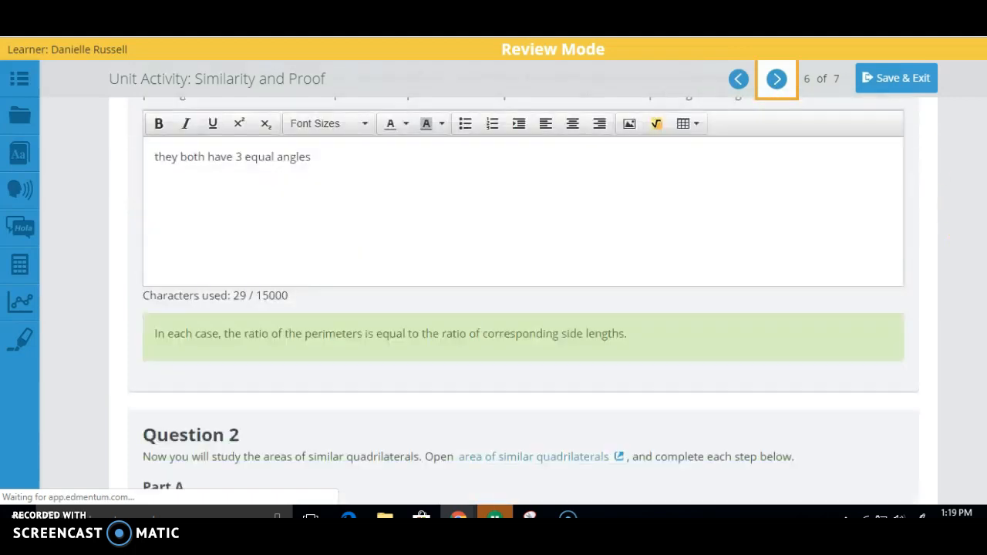
scroll("up", 3)
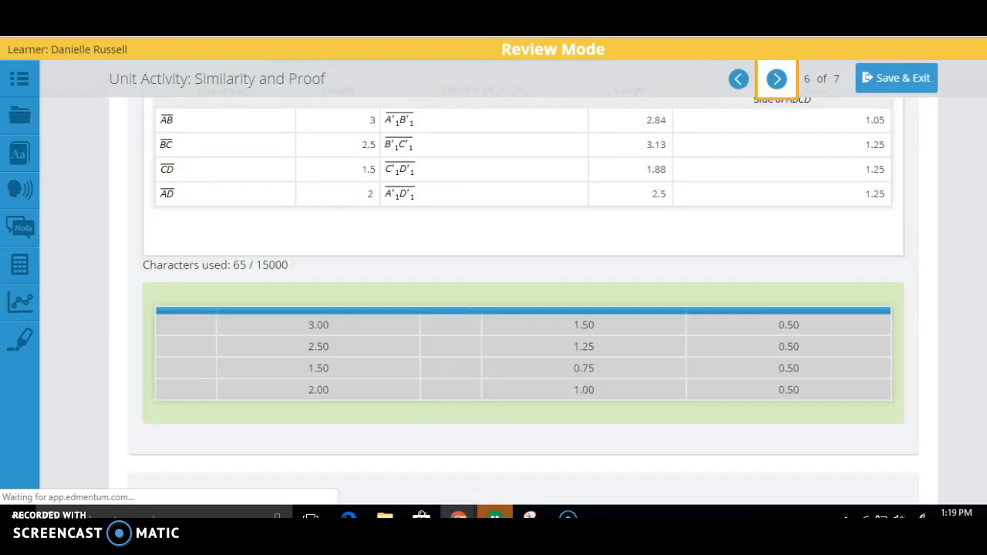
scroll("up", 3)
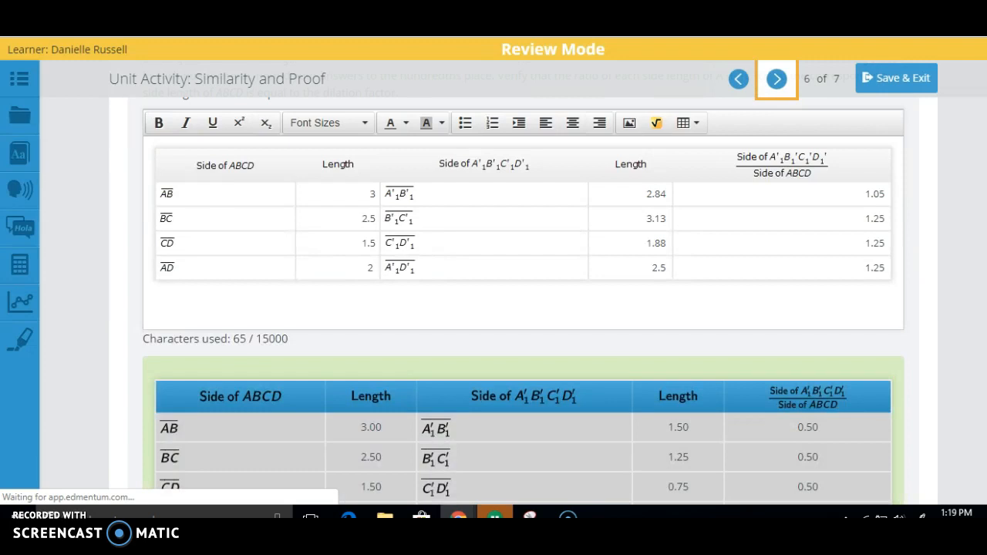
scroll("up", 3)
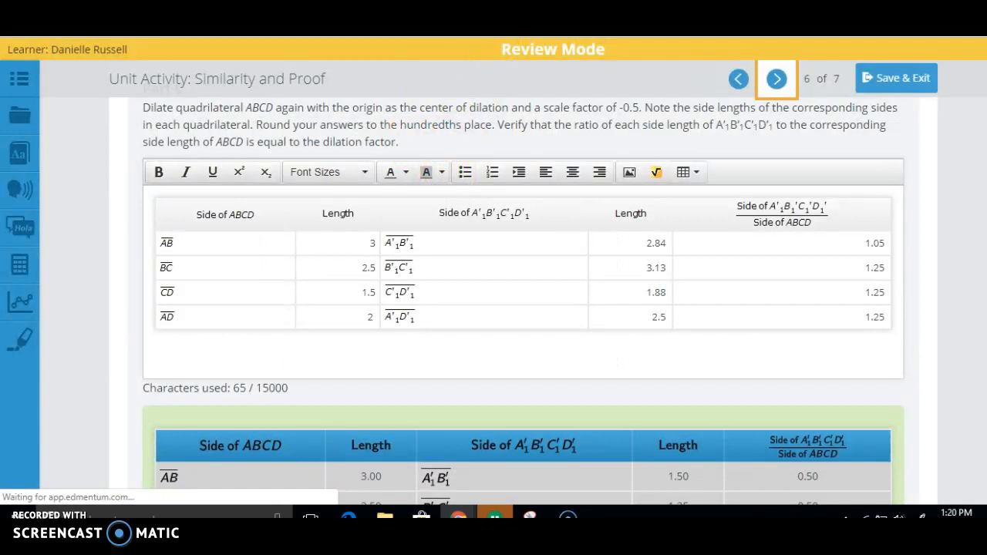
left_click(776, 78)
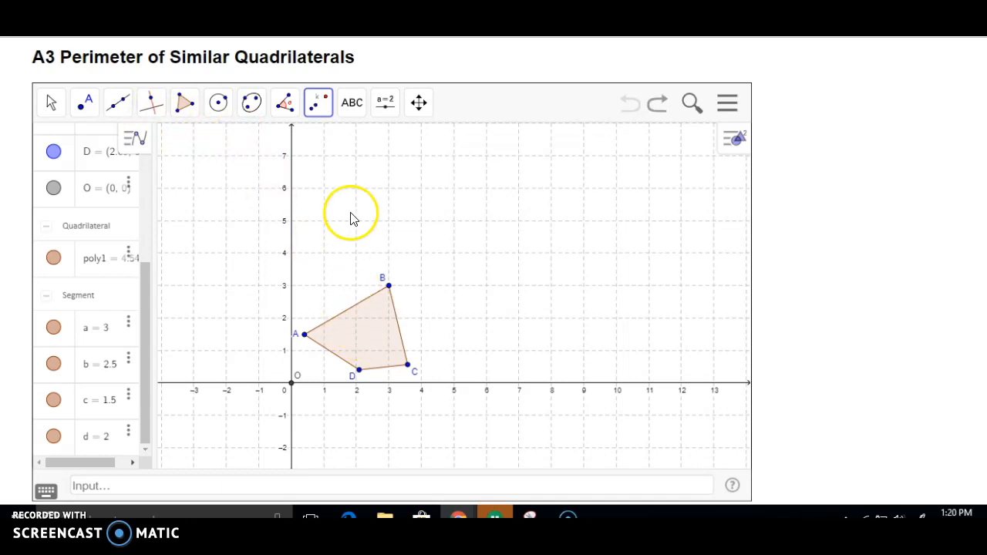
Step: With Dilate from Point, select quadrilateral ABCD and point O as the dilation centre
left_click(317, 102)
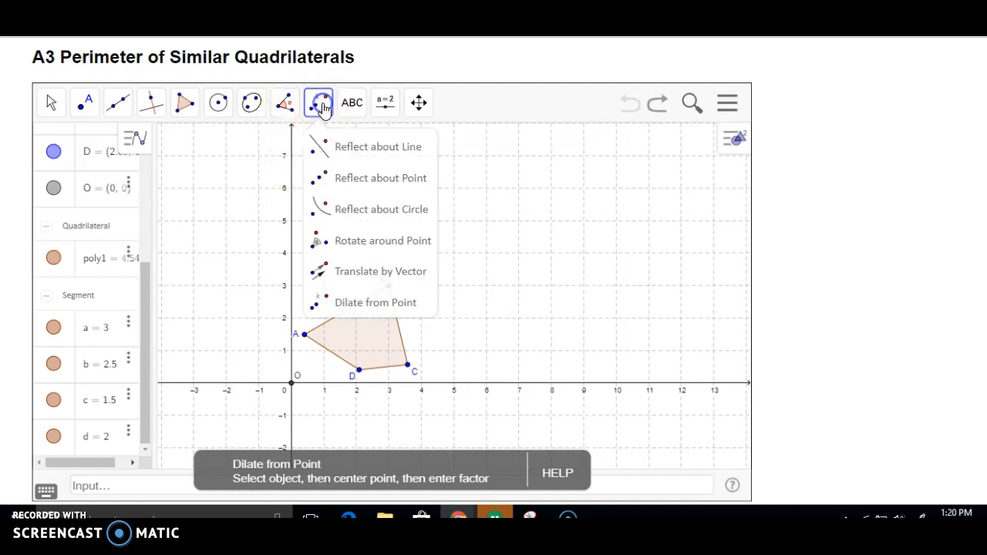
mouse_move(383, 240)
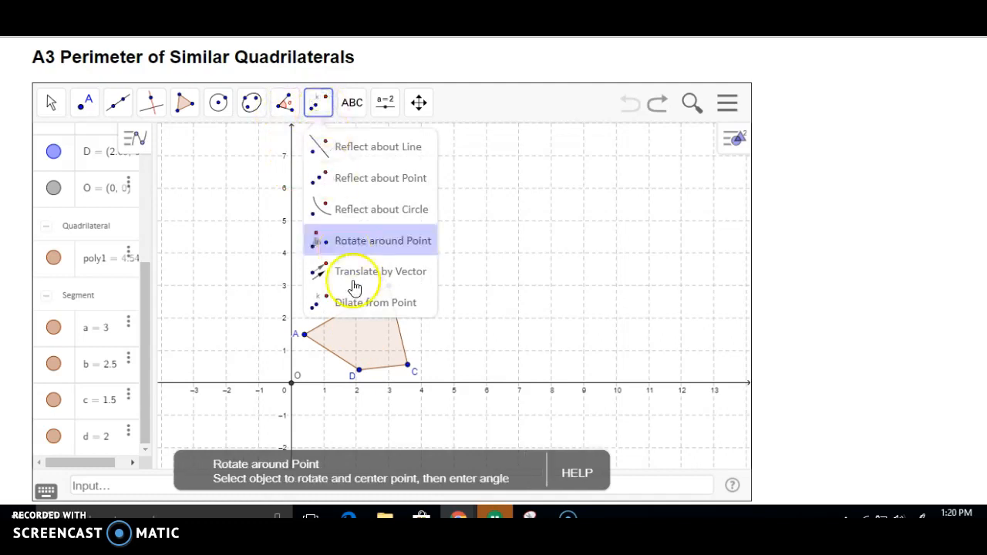
left_click(375, 302)
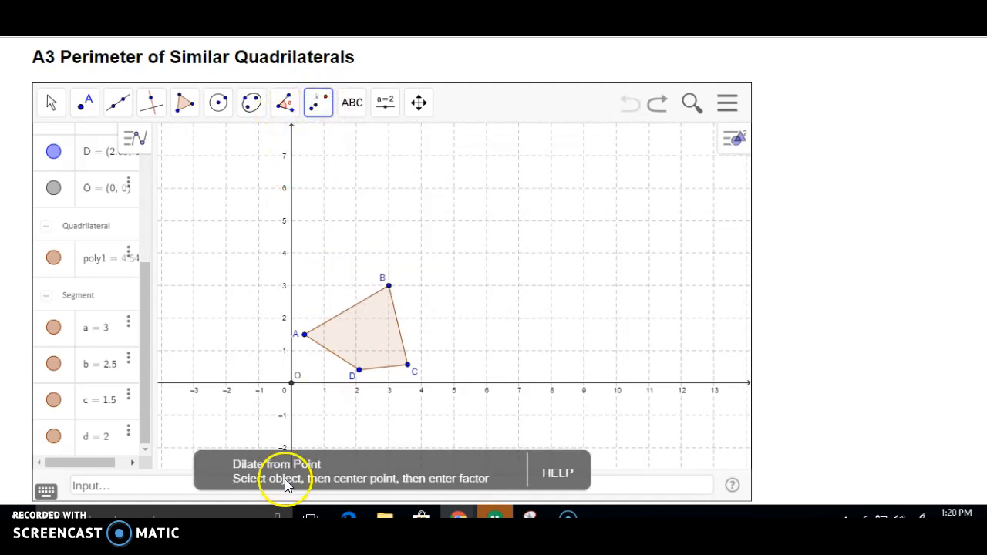
mouse_move(404, 492)
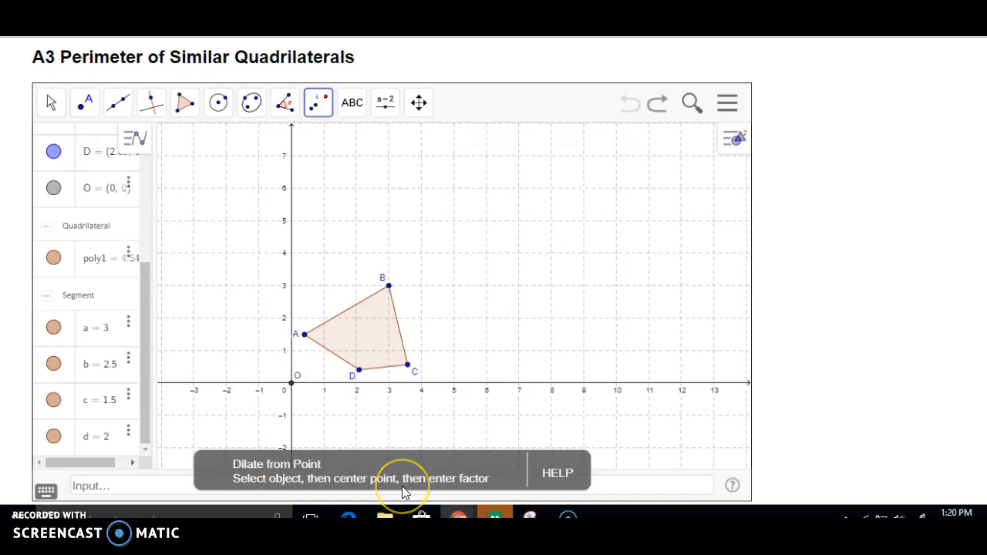
left_click(363, 332)
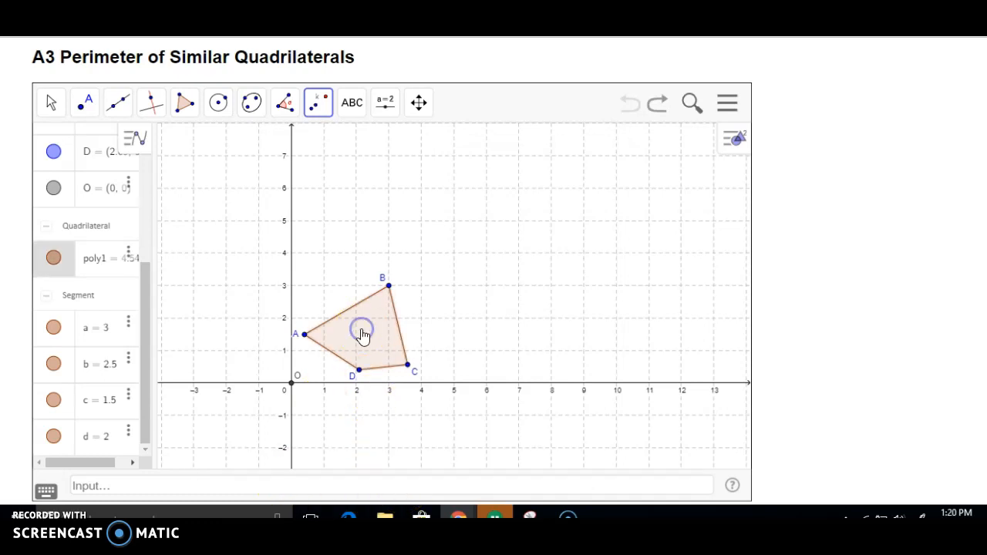
left_click(362, 327)
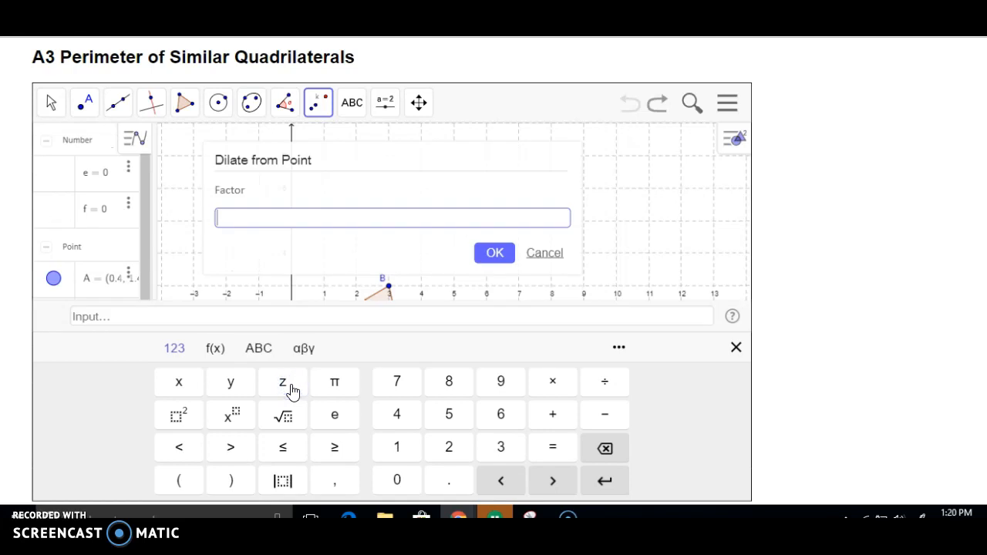
Step: Apply dilation factor -.5, giving an image with sides 1.5, 1.25, 0.75, 1, then return to the activity
type("-.5")
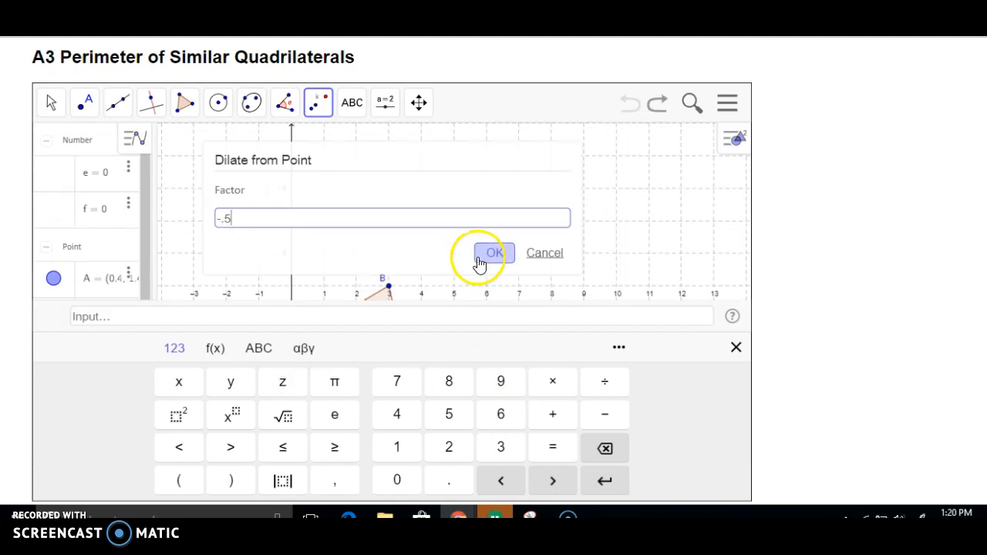
left_click(493, 253)
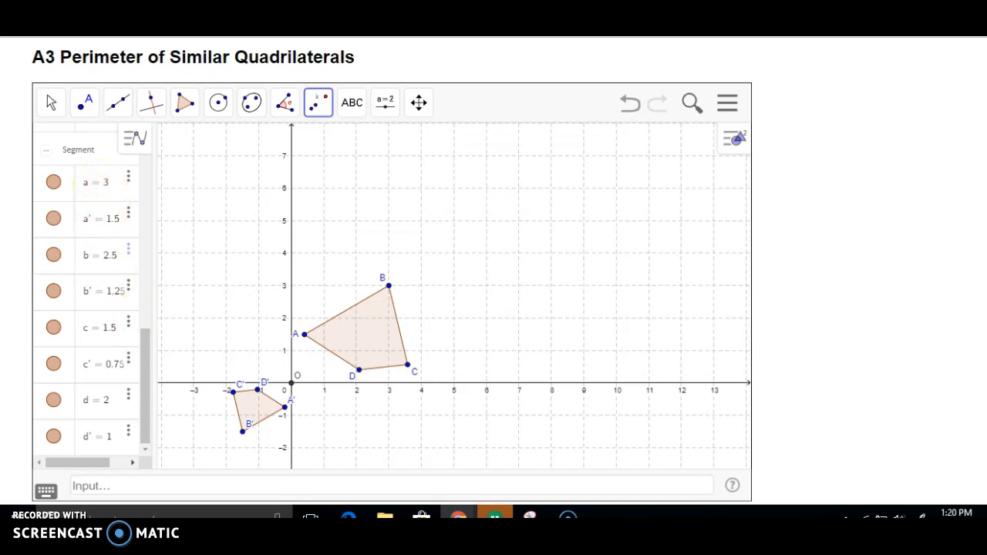
left_click(775, 77)
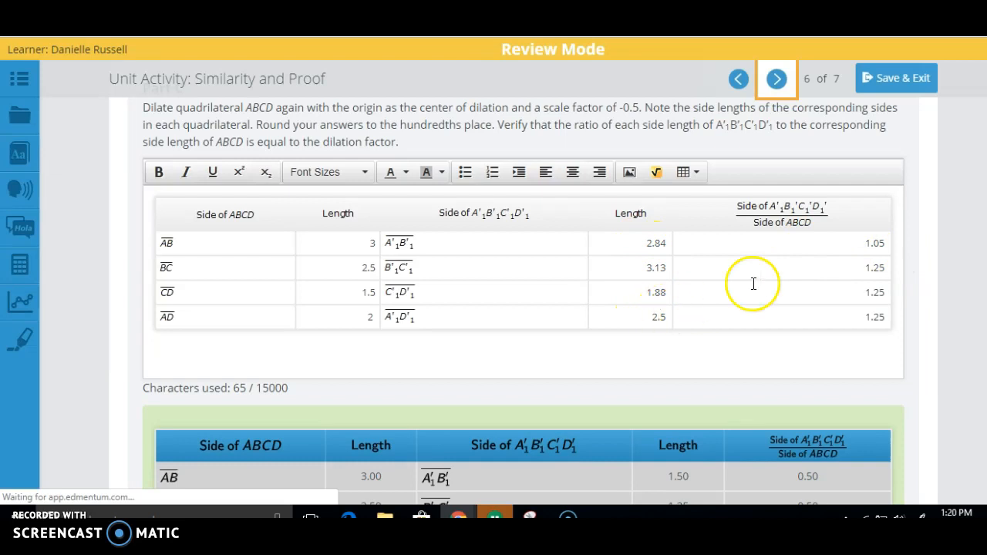
mouse_move(355, 272)
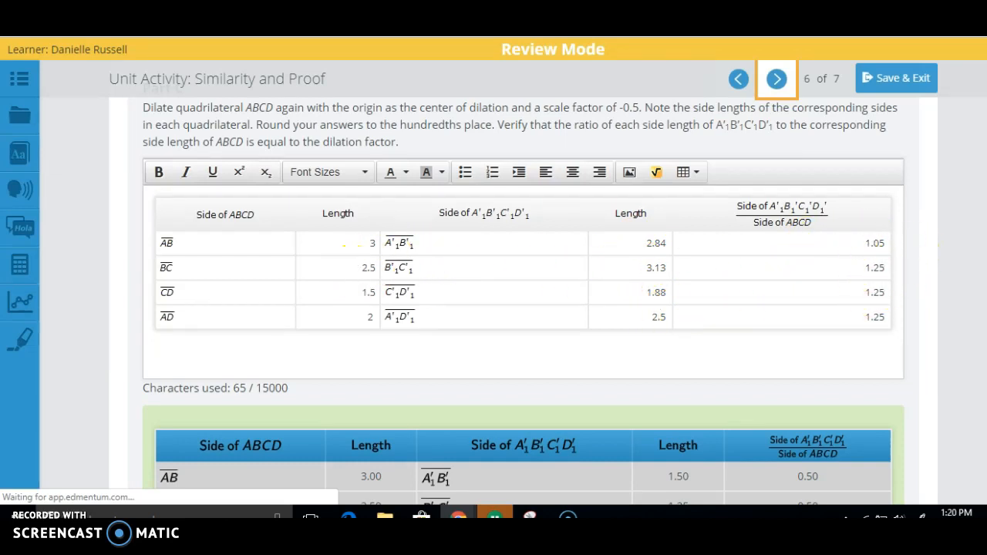
scroll("down", 3)
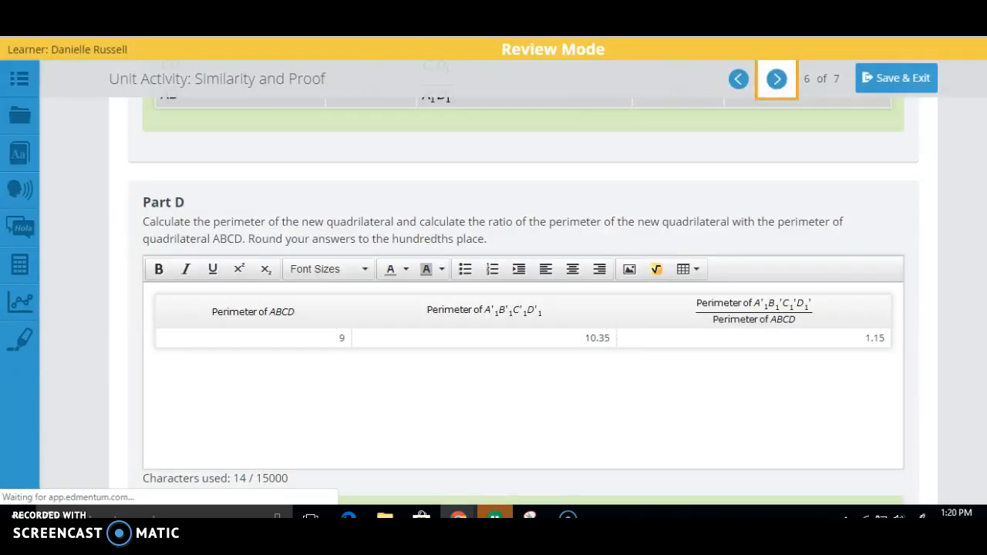
scroll("down", 3)
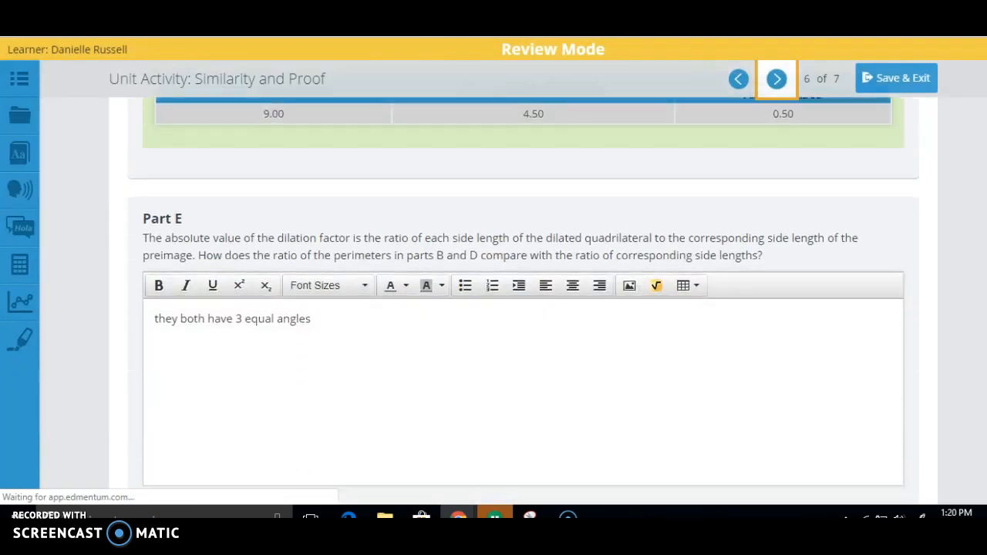
scroll("up", 3)
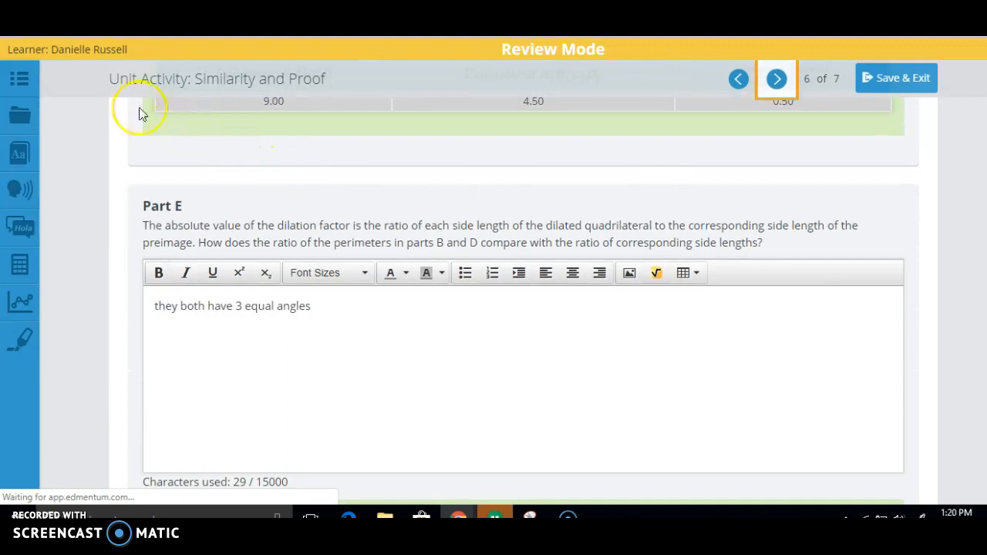